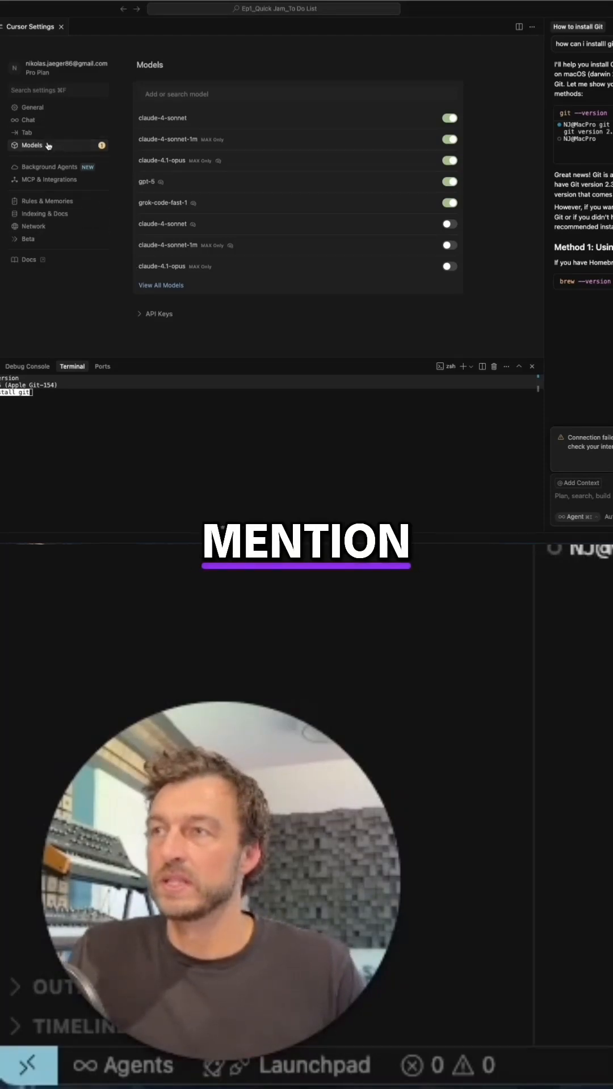
- Expand the API Keys section in Models settings to reveal the OpenAI API Key option
{"action": "left_click", "coordinate": [159, 313]}
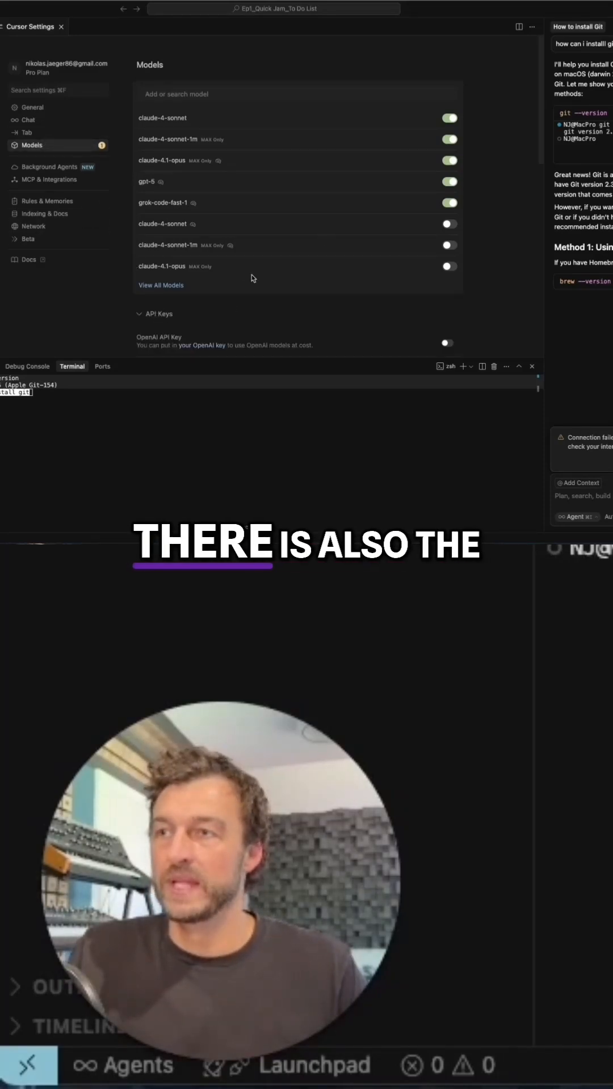
{"action": "scroll", "scroll_direction": "down", "scroll_amount": 3}
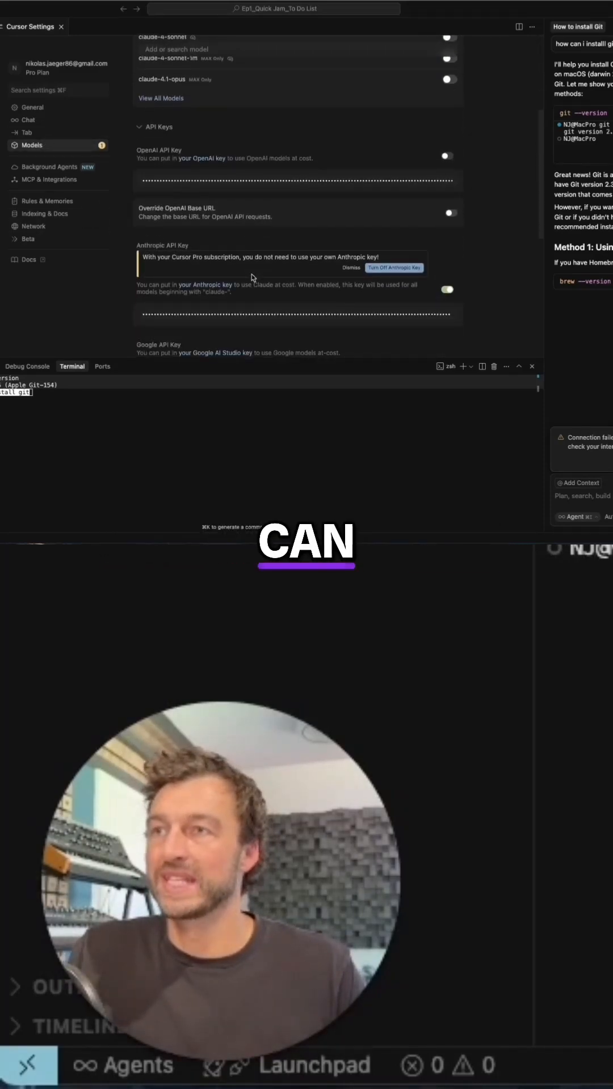
{"action": "scroll", "scroll_direction": "up", "scroll_amount": 3}
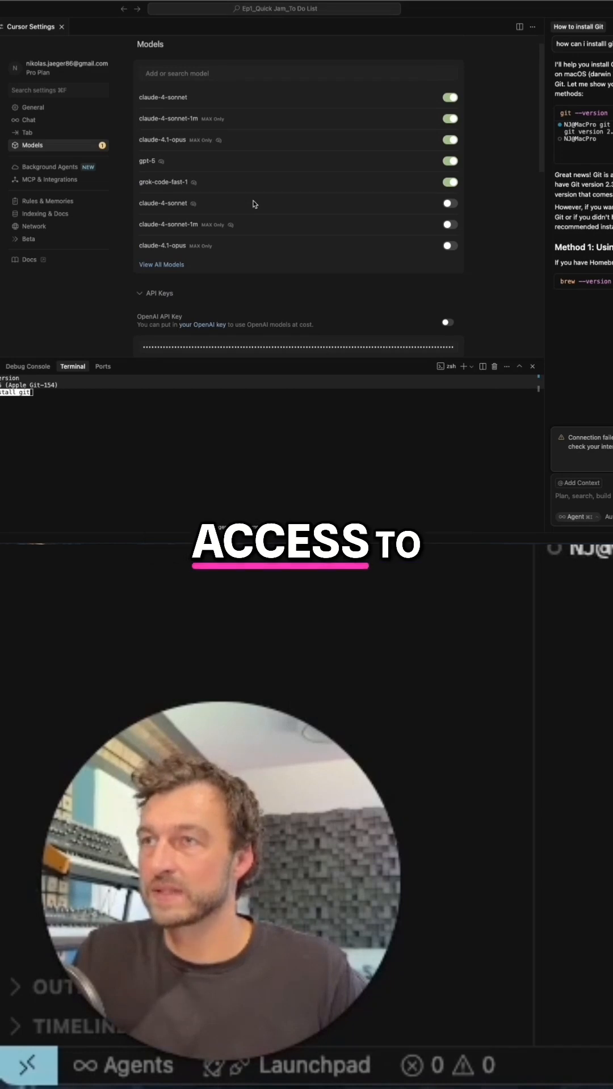
- Scroll the Models settings to show the OpenAI, Anthropic and Google API key toggles
{"action": "scroll", "scroll_direction": "down", "scroll_amount": 3}
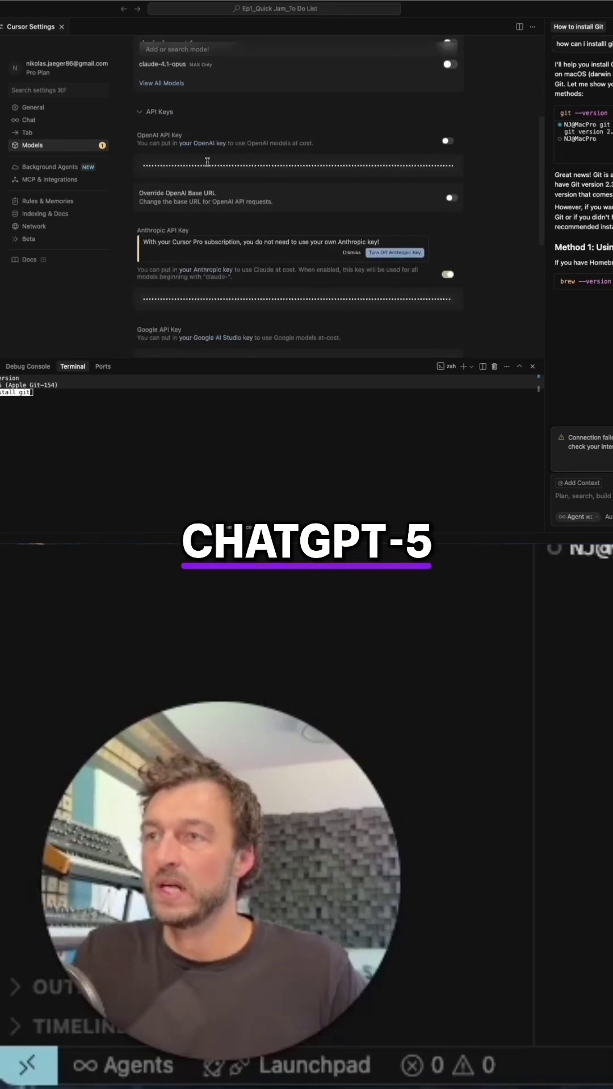
{"action": "scroll", "scroll_direction": "up", "scroll_amount": 3}
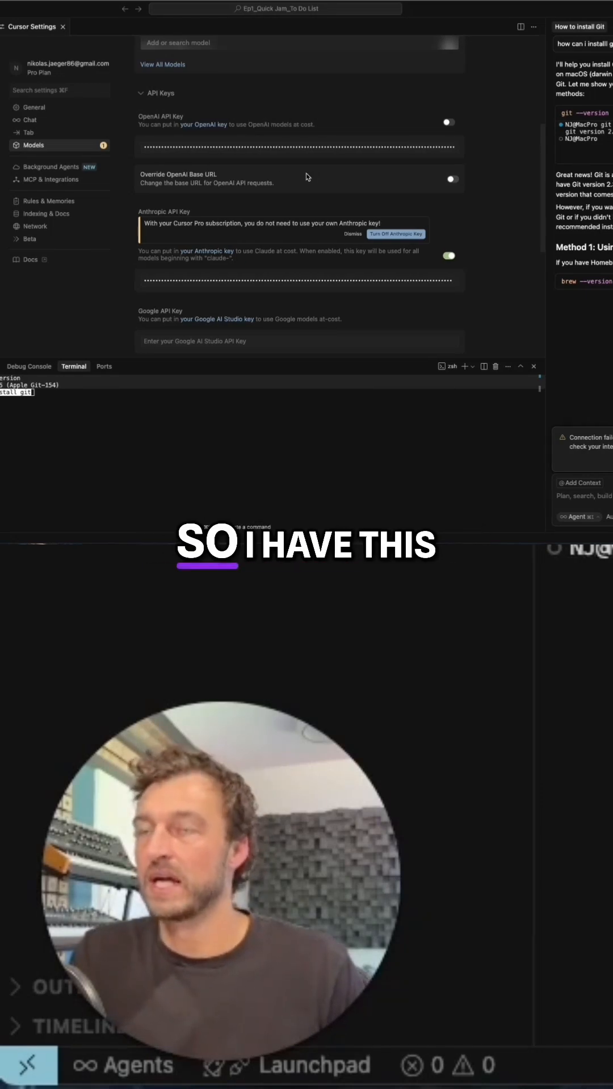
{"action": "mouse_move", "coordinate": [408, 110]}
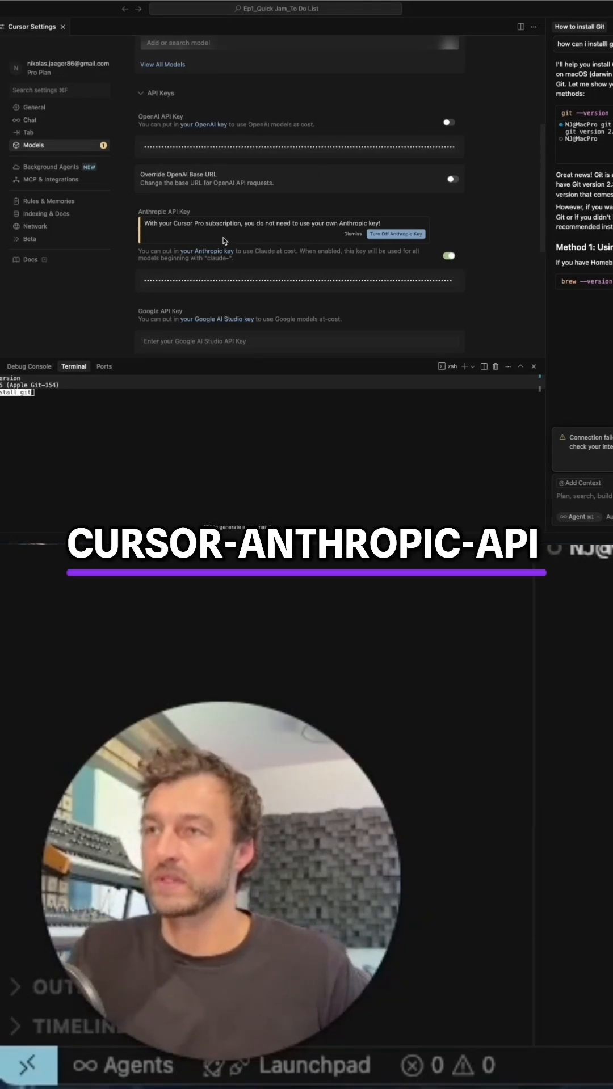
{"action": "mouse_move", "coordinate": [252, 241]}
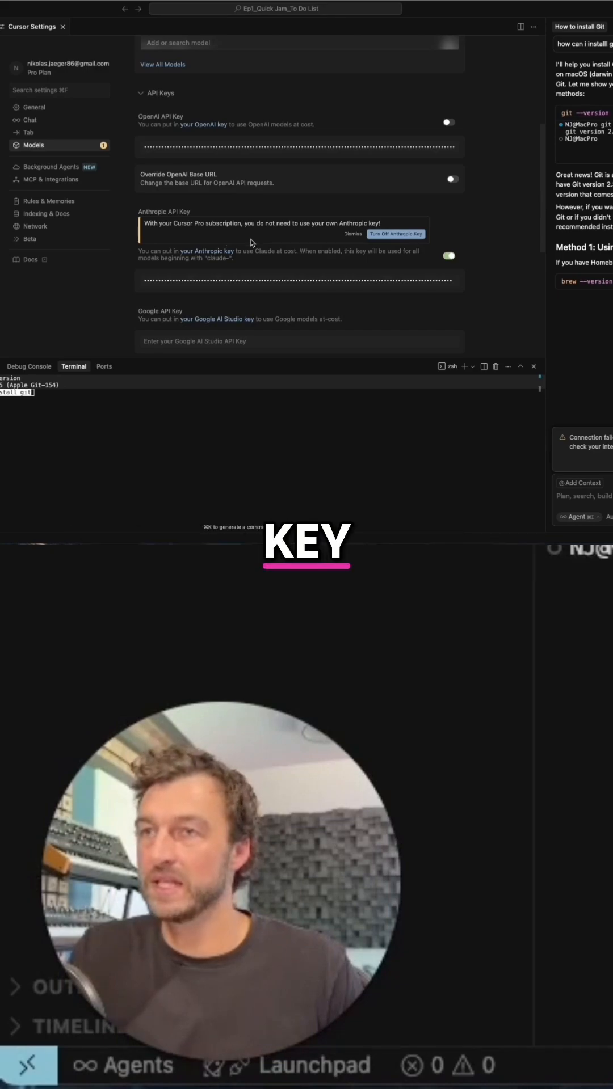